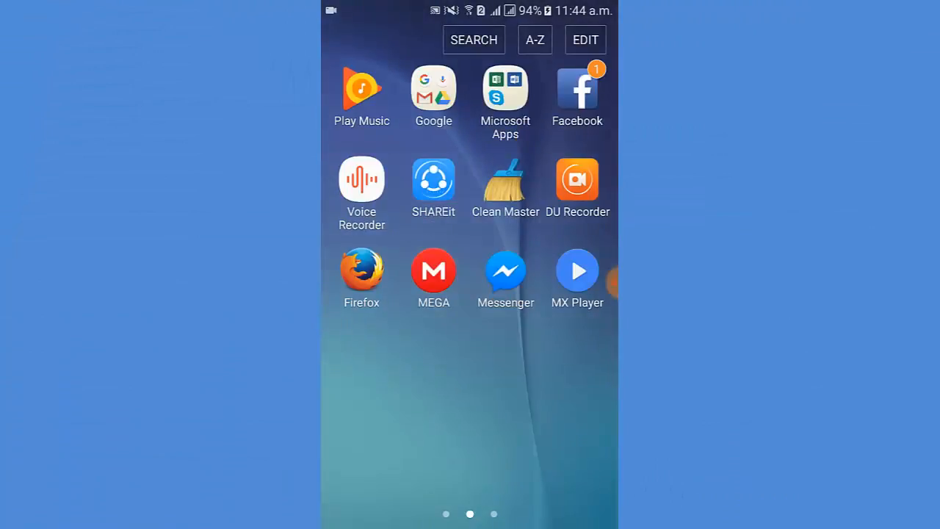
Step: Launch the Settings app from the Galaxy app drawer
{"action": "scroll", "scroll_direction": "right", "scroll_amount": 3}
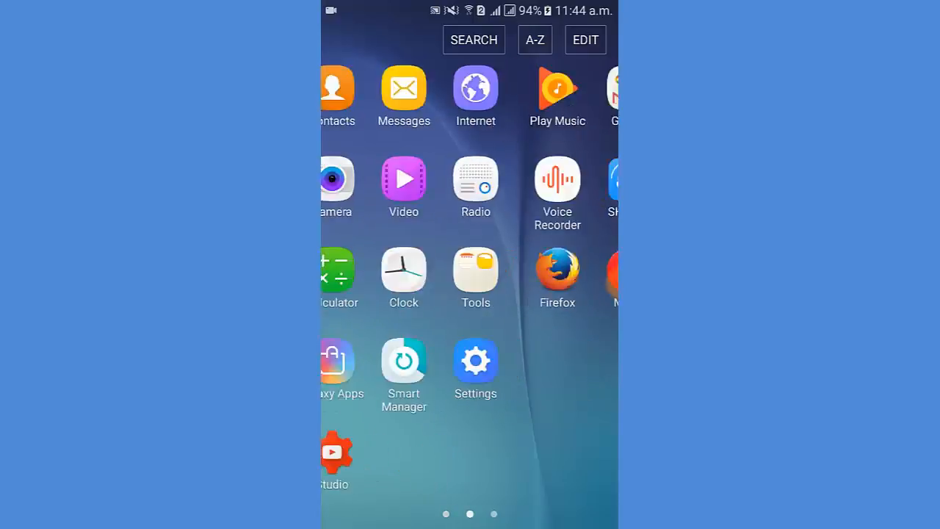
{"action": "left_click", "coordinate": [475, 359]}
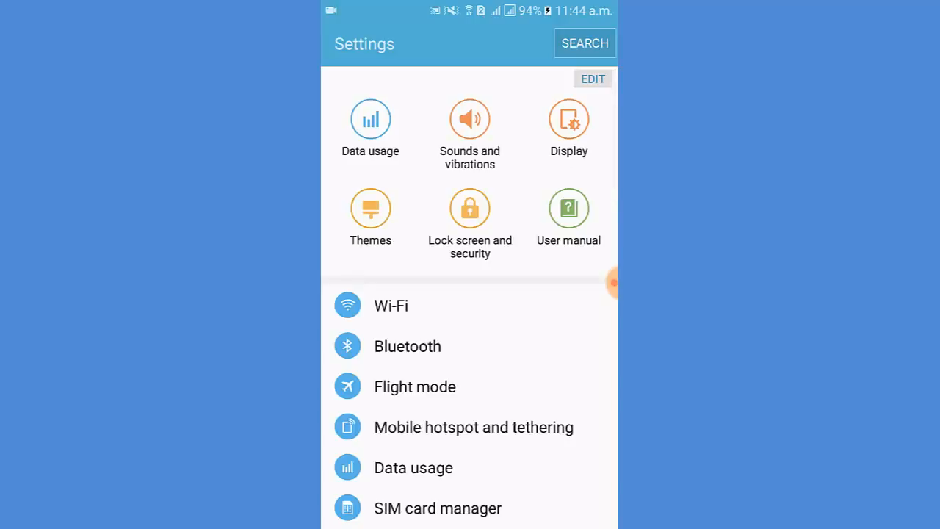
Step: Navigate Lock screen and security > Other security settings down to the Pin windows entry
{"action": "left_click", "coordinate": [469, 208]}
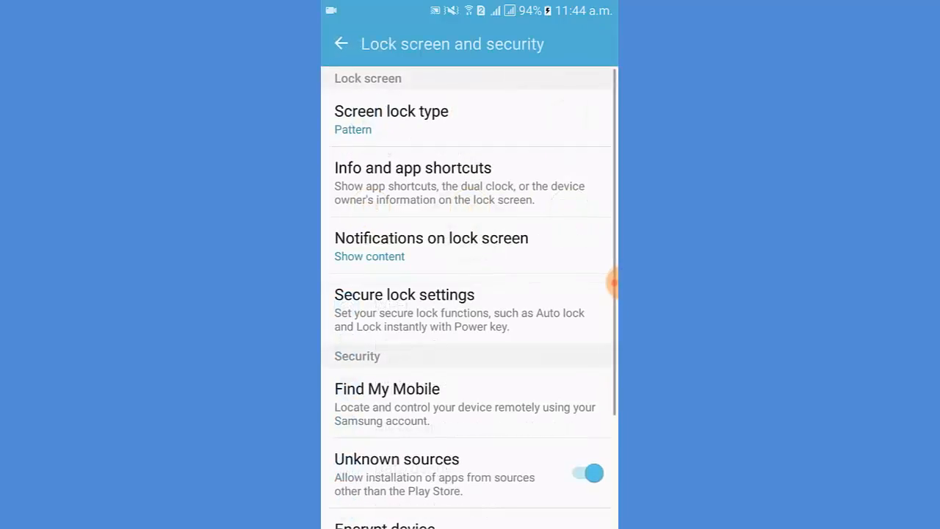
{"action": "scroll", "scroll_direction": "down", "scroll_amount": 3}
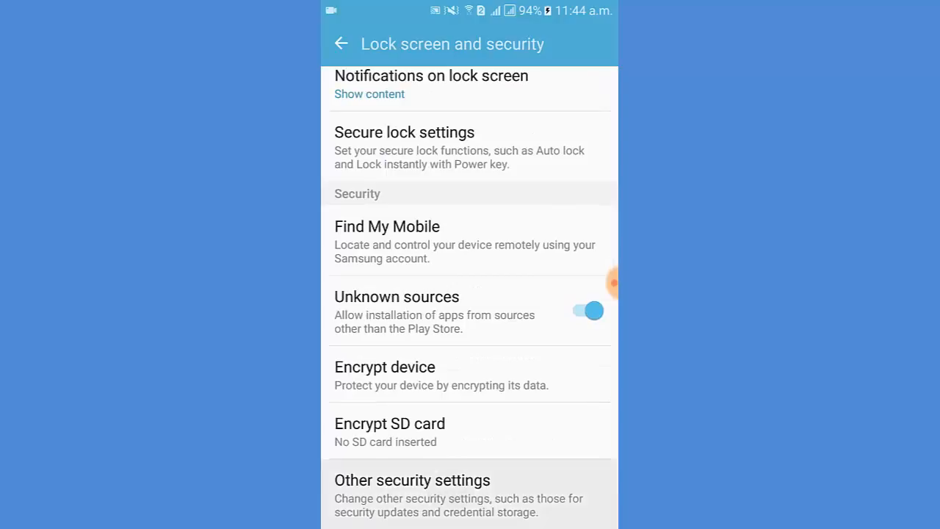
{"action": "left_click", "coordinate": [411, 478]}
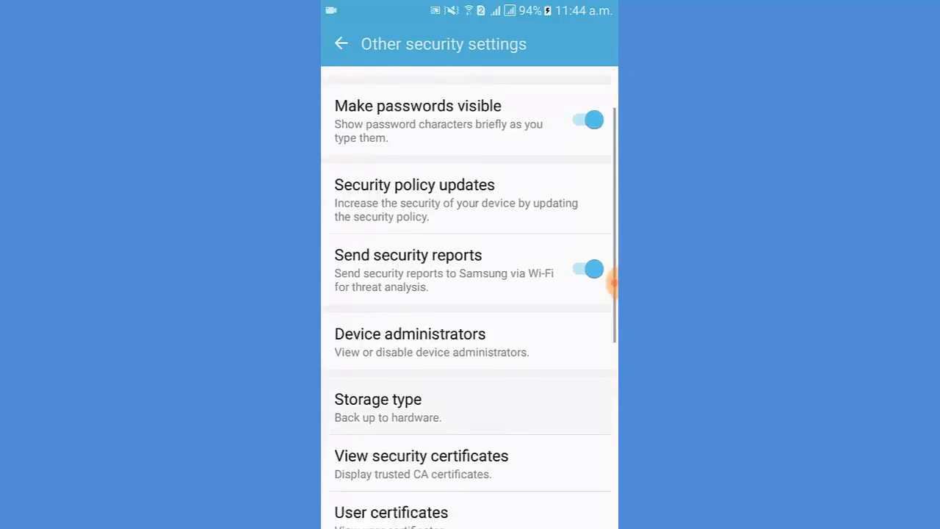
{"action": "scroll", "scroll_direction": "down", "scroll_amount": 3}
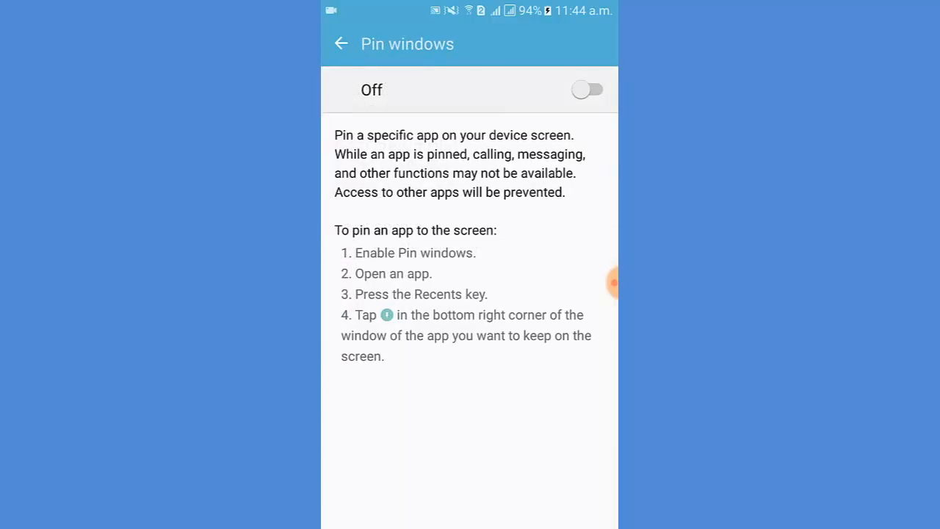
Step: Switch Pin windows on with pattern required before unpinning, then back out of the security pages
{"action": "left_click", "coordinate": [587, 90]}
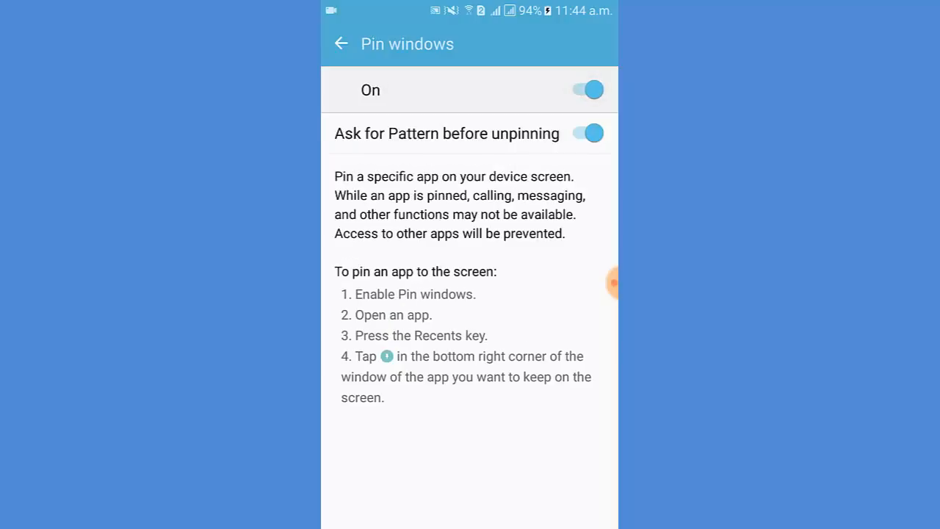
{"action": "left_click", "coordinate": [340, 44]}
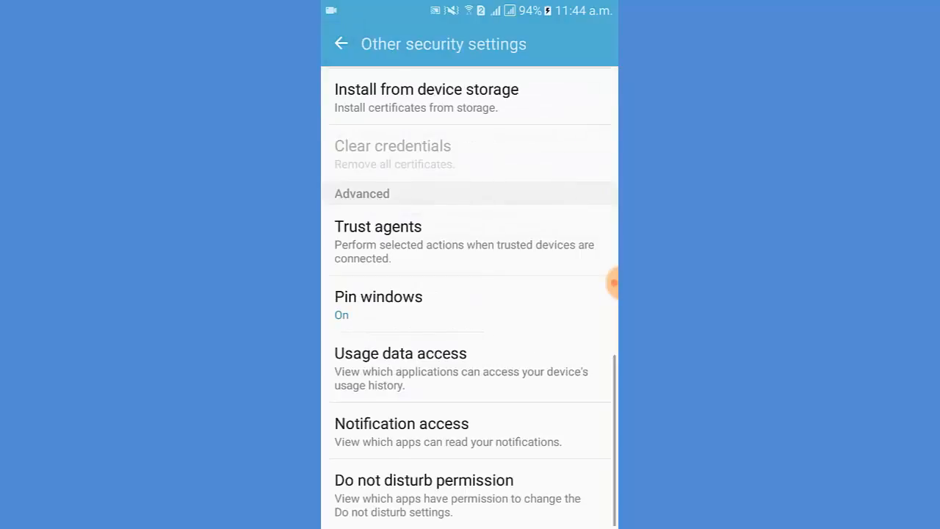
{"action": "left_click", "coordinate": [341, 44]}
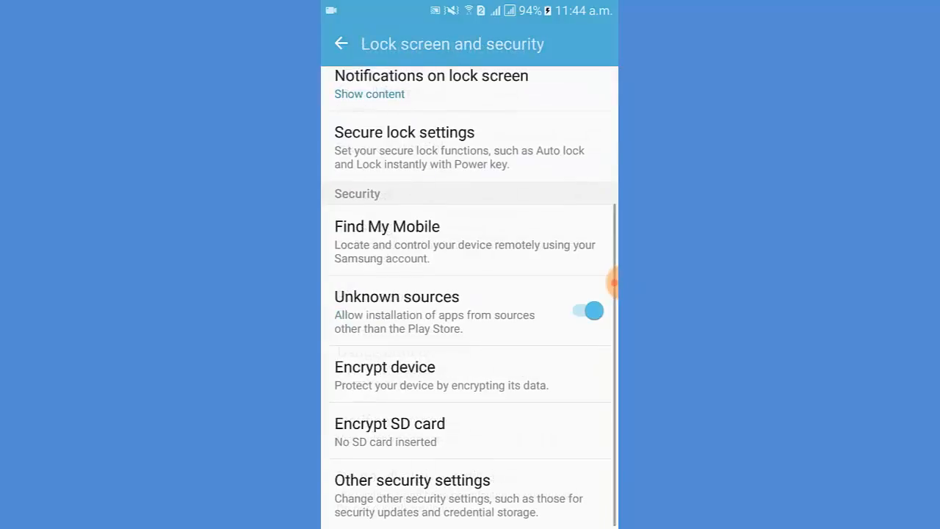
{"action": "left_click", "coordinate": [341, 44]}
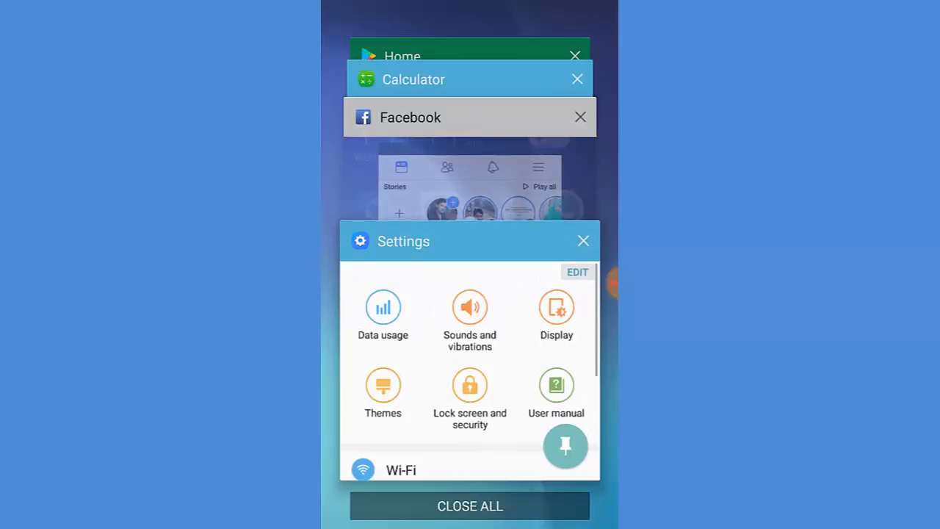
Step: Pin the Settings card from the recents screen so Settings fills the display
{"action": "left_click", "coordinate": [566, 446]}
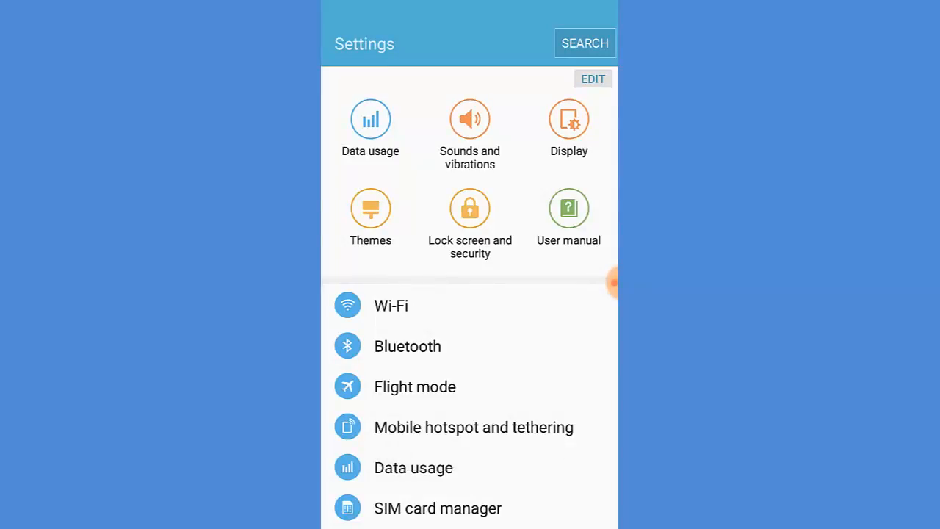
Step: Scroll through the pinned Settings list, then unpin it back to the app drawer
{"action": "scroll", "scroll_direction": "down", "scroll_amount": 3}
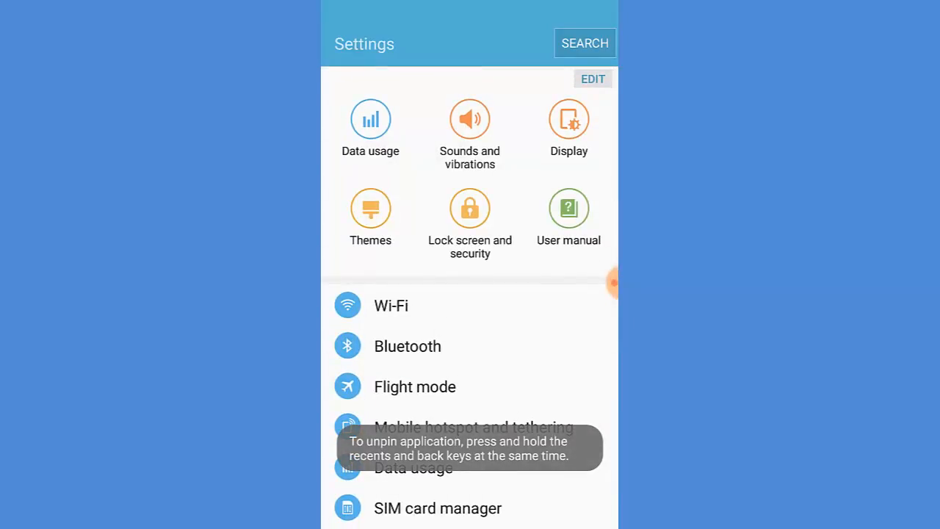
{"action": "scroll", "scroll_direction": "down", "scroll_amount": 3}
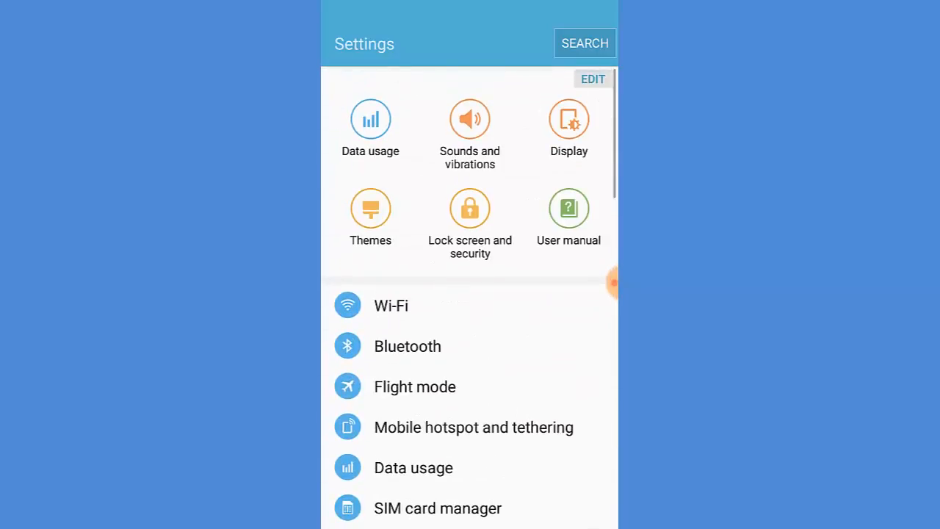
{"action": "scroll", "scroll_direction": "down", "scroll_amount": 3}
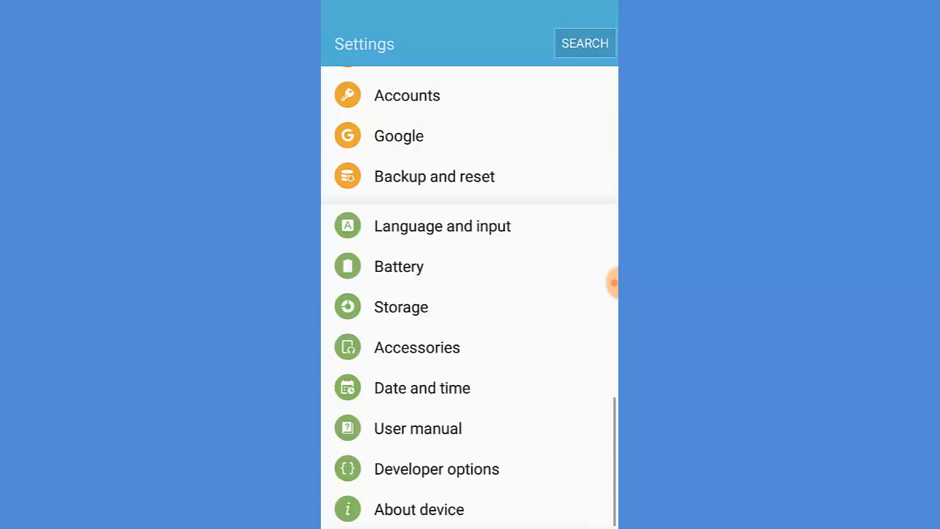
{"action": "scroll", "scroll_direction": "up", "scroll_amount": 3}
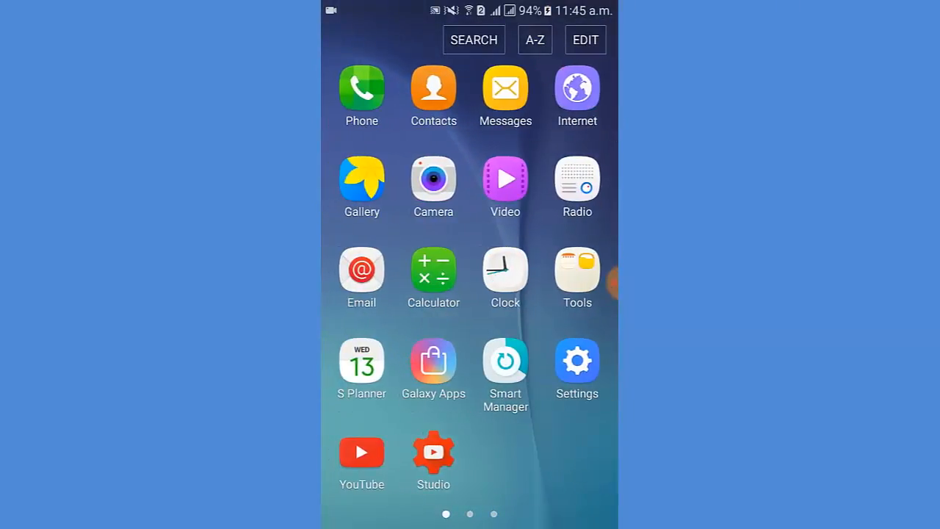
Step: Reopen Settings and return to Other security settings to switch Pin windows off
{"action": "left_click", "coordinate": [576, 360]}
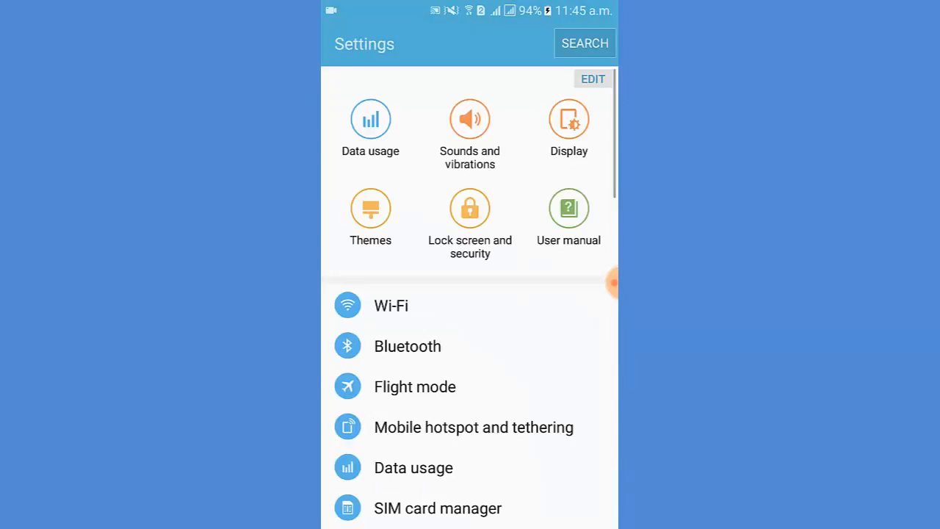
{"action": "left_click", "coordinate": [470, 217]}
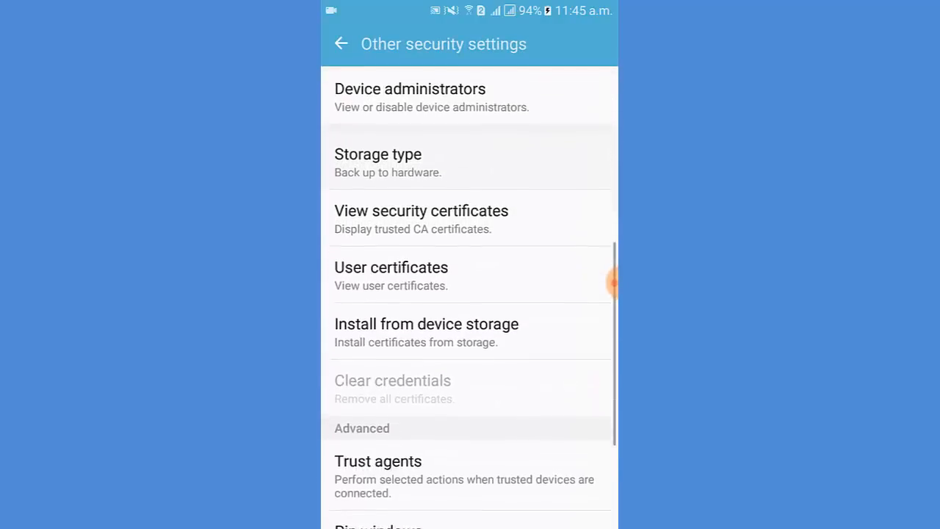
{"action": "scroll", "scroll_direction": "down", "scroll_amount": 3}
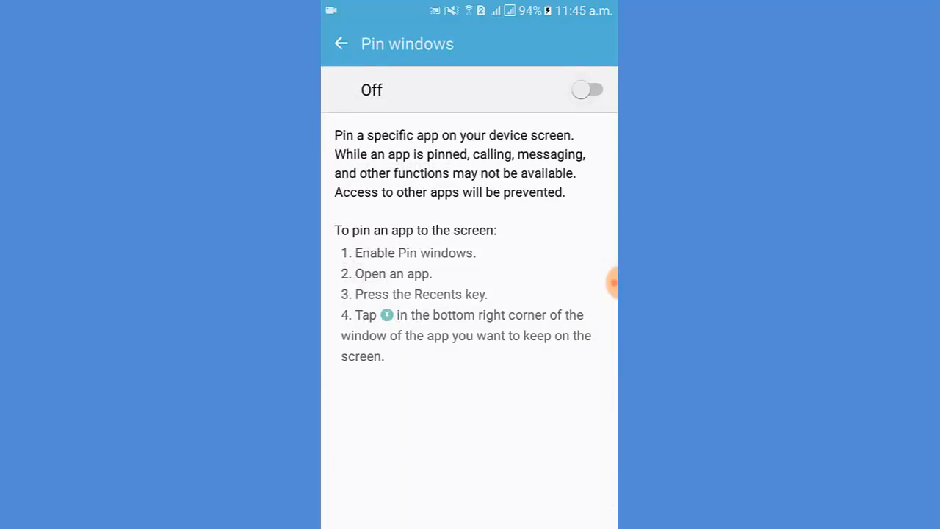
Step: Back out of the security pages and go to the Galaxy home screen
{"action": "left_click", "coordinate": [340, 45]}
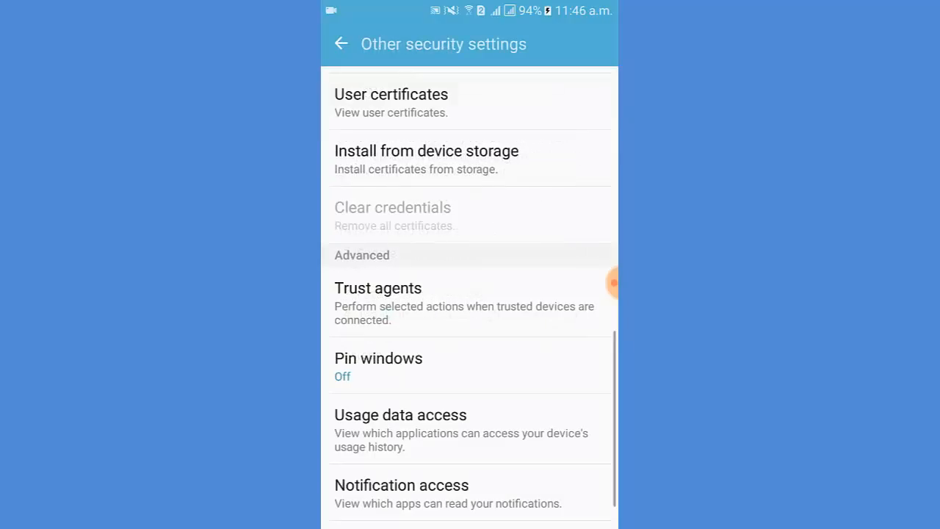
{"action": "left_click", "coordinate": [341, 44]}
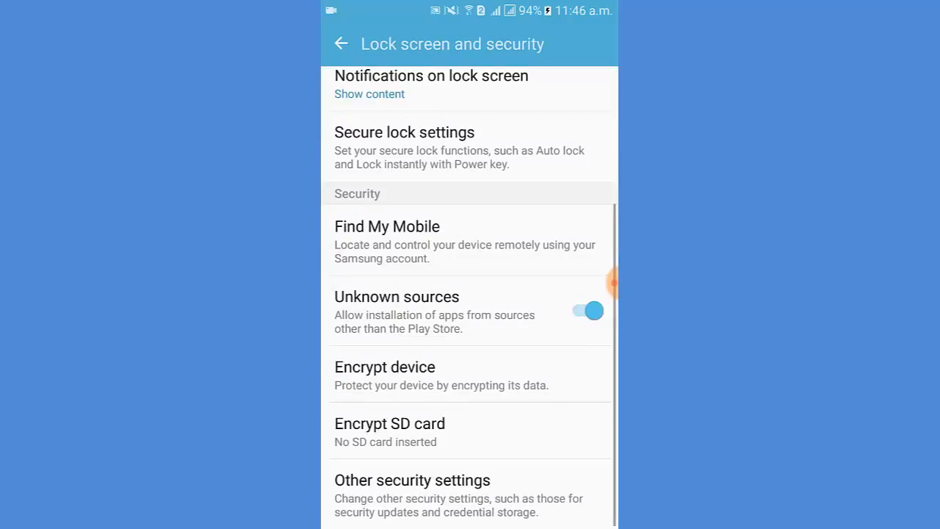
{"action": "key", "text": "HOME"}
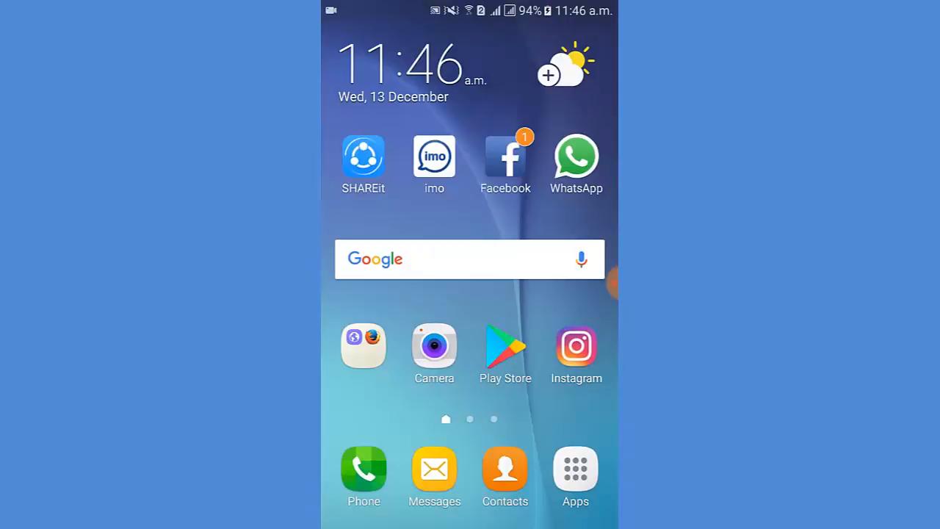